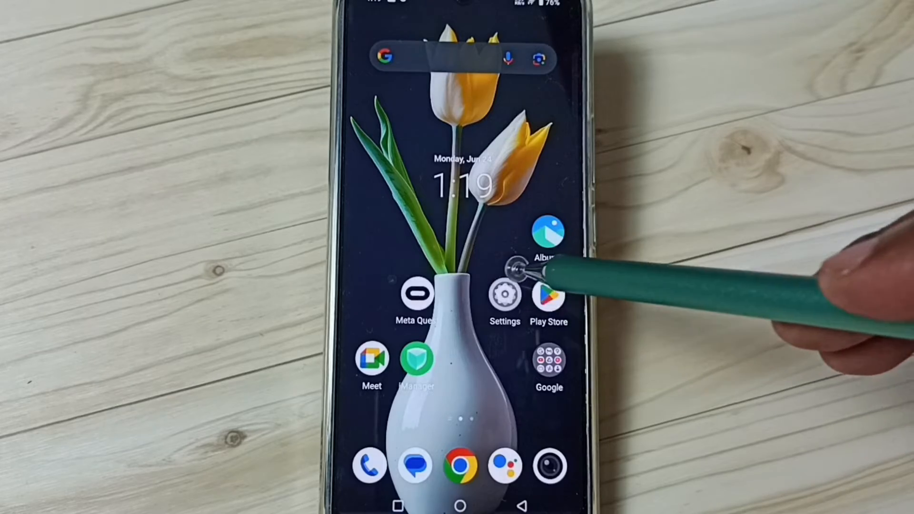
Launch the Settings app from the home screen
click(505, 294)
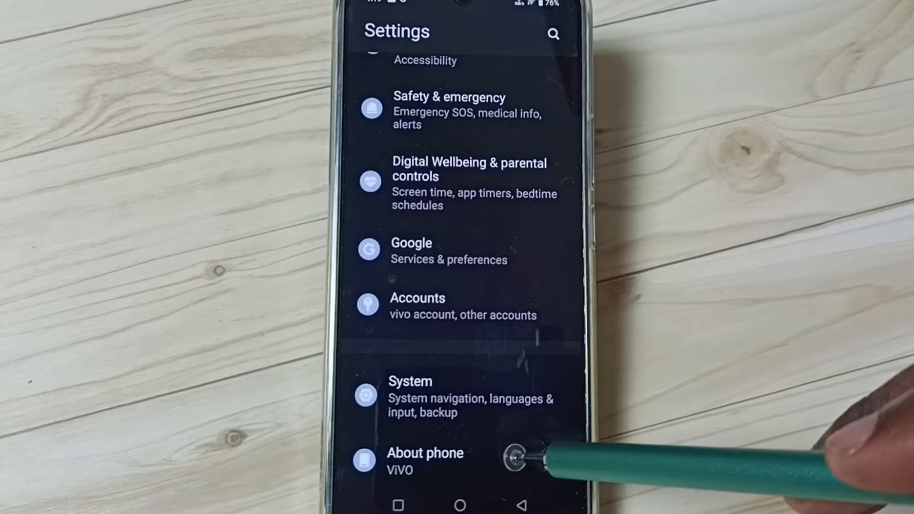
Unlock developer options from About phone, then open the Developer options page under System
click(425, 460)
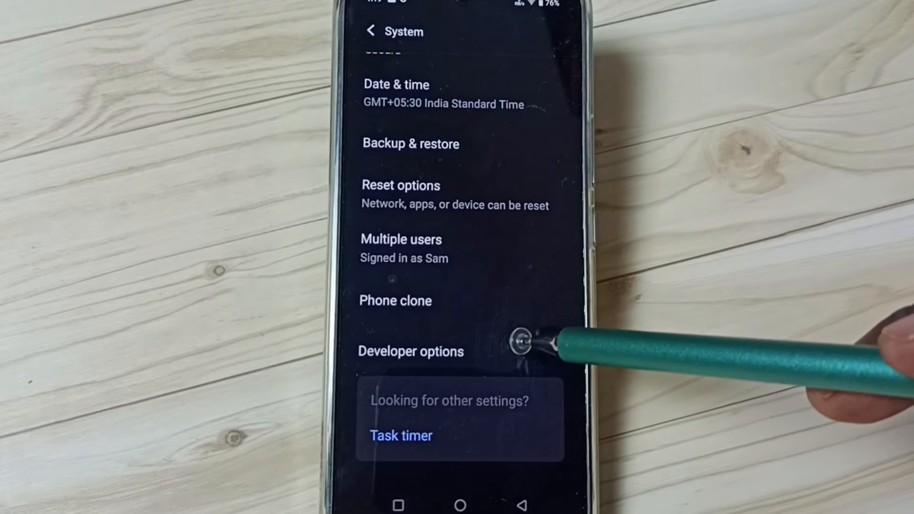
click(410, 351)
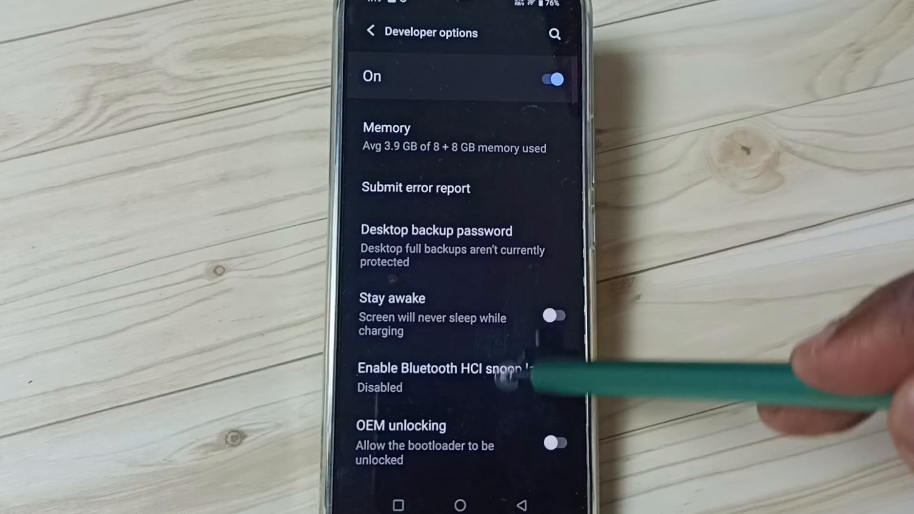
Scroll to the Debugging section and toggle USB debugging so it ends up off
scroll(down, 3)
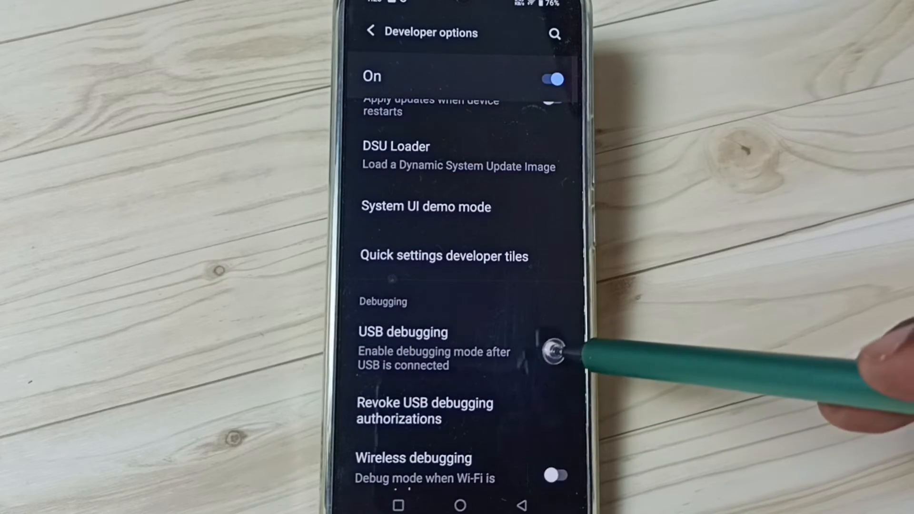
click(551, 348)
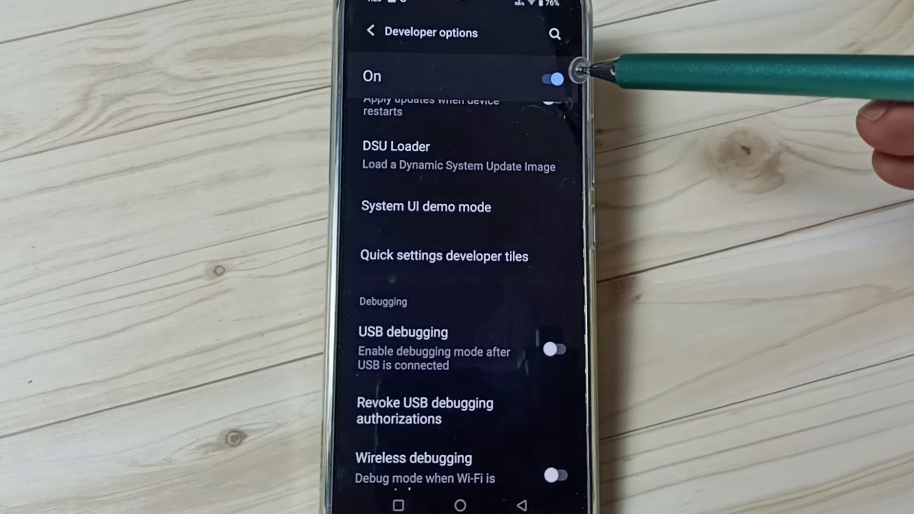
Turn off the top Developer options toggle so the entry disappears from System
click(556, 78)
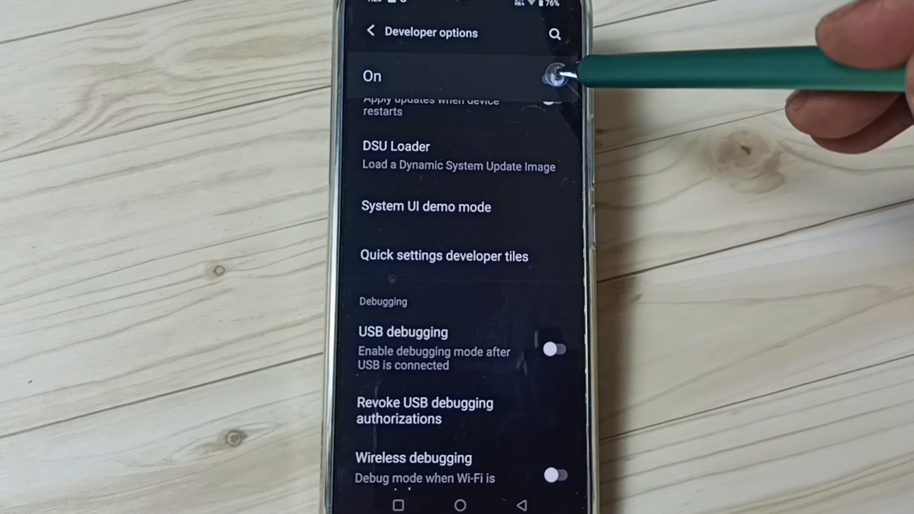
click(552, 76)
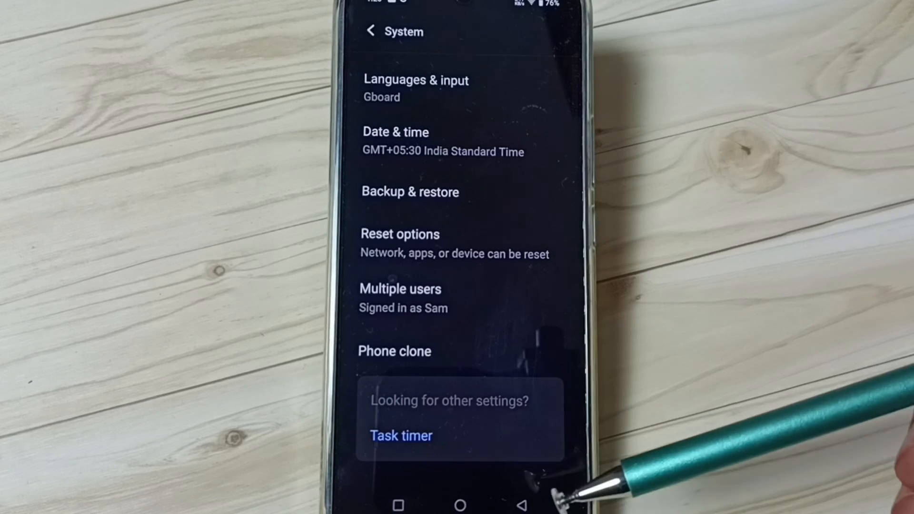
mouse_move(582, 490)
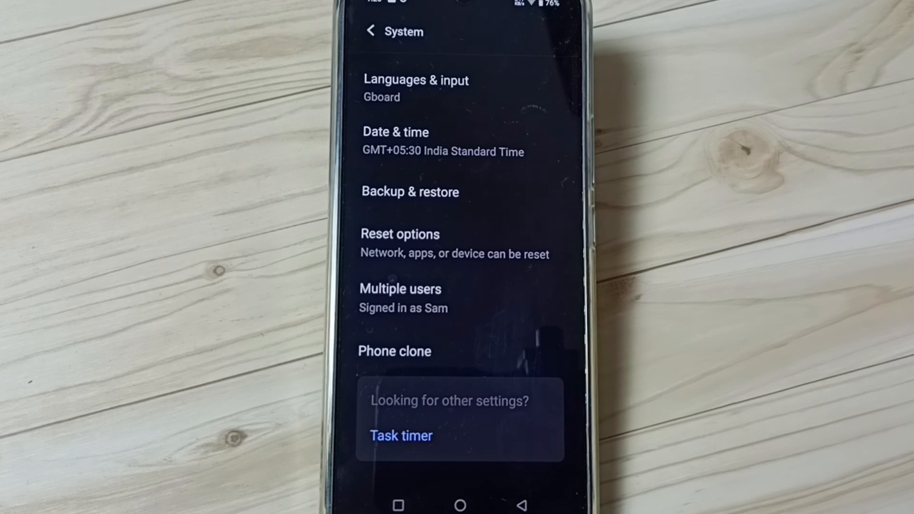